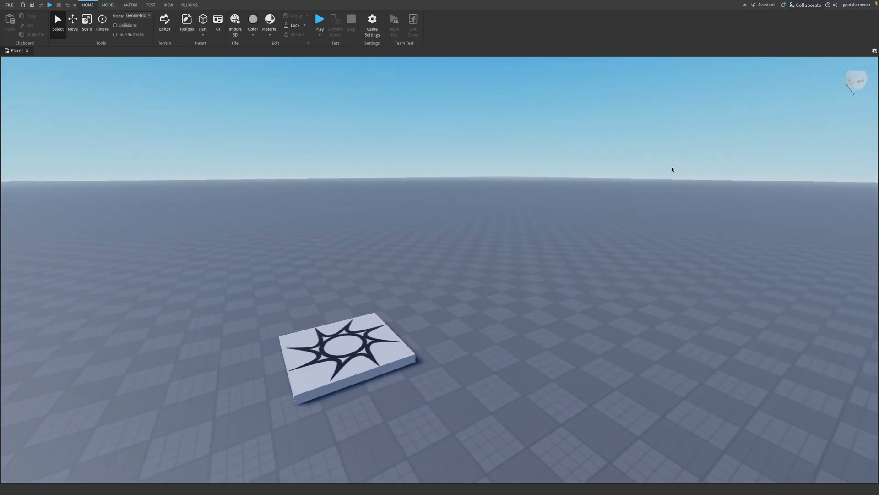
Show the Explorer panel listing Workspace, Players, Lighting and the other services.
{"action": "scroll", "scroll_direction": "down", "scroll_amount": 3}
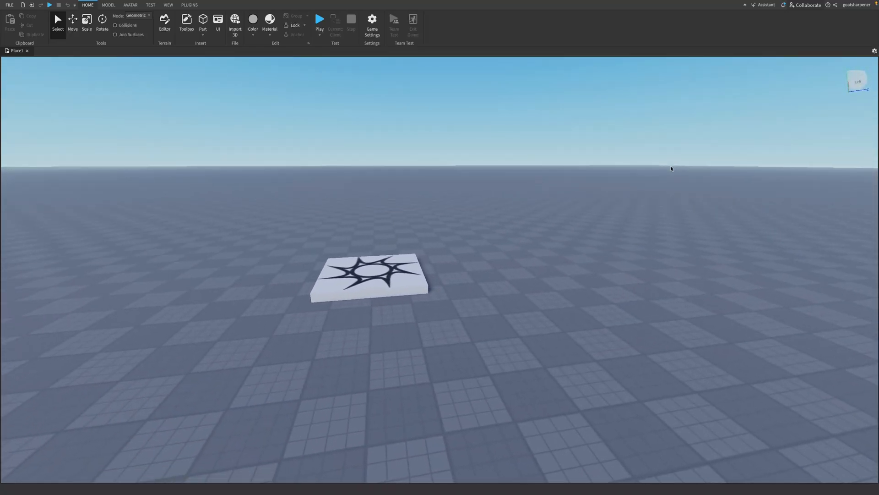
{"action": "left_click", "coordinate": [320, 20]}
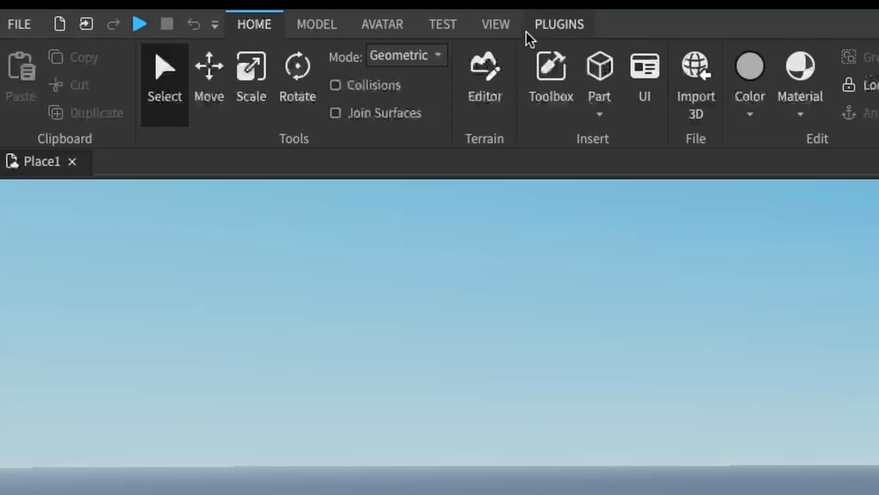
{"action": "left_click", "coordinate": [496, 24]}
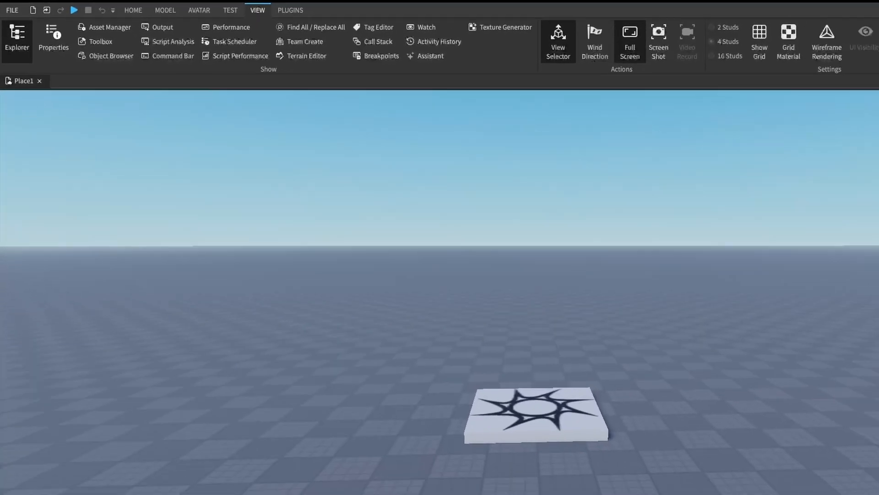
{"action": "left_click", "coordinate": [12, 22]}
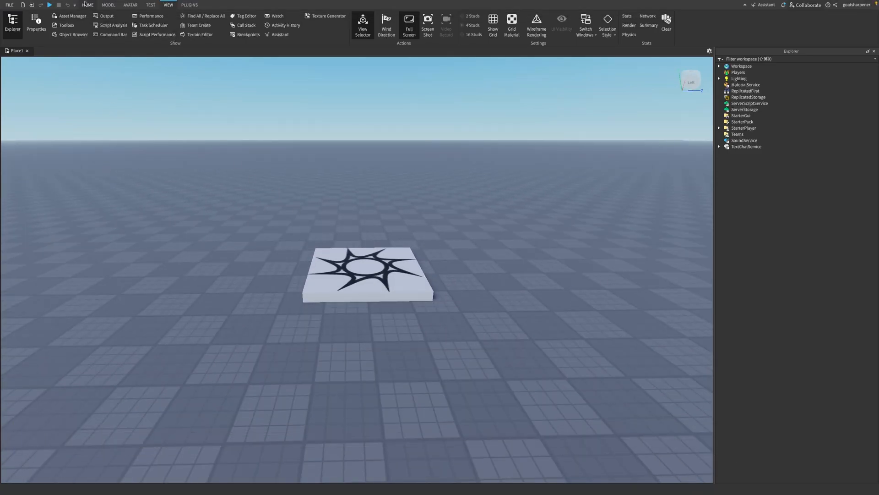
Search the Toolbox model library for 'npc' to find the Dog NPC.
{"action": "left_click", "coordinate": [66, 25]}
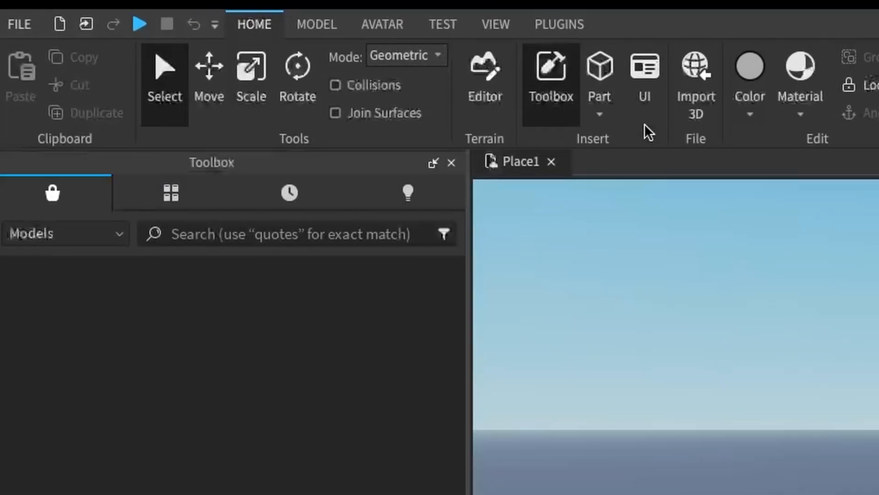
{"action": "left_click", "coordinate": [291, 234]}
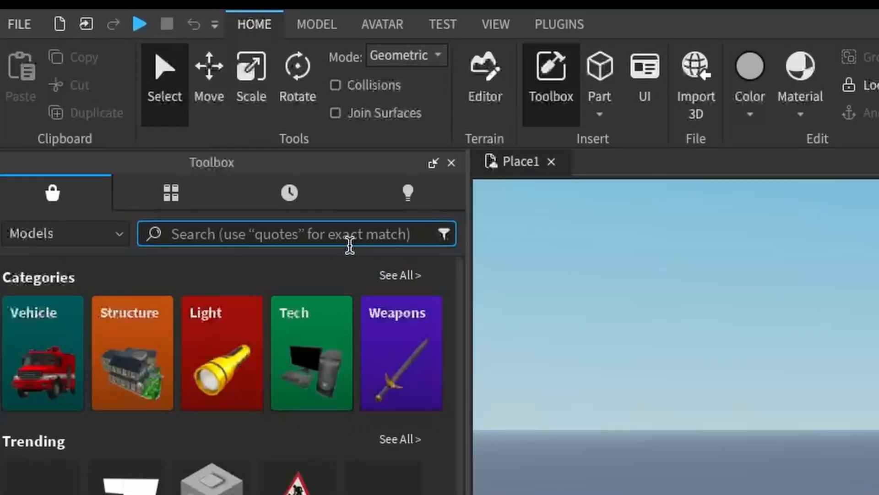
{"action": "type", "text": "npc"}
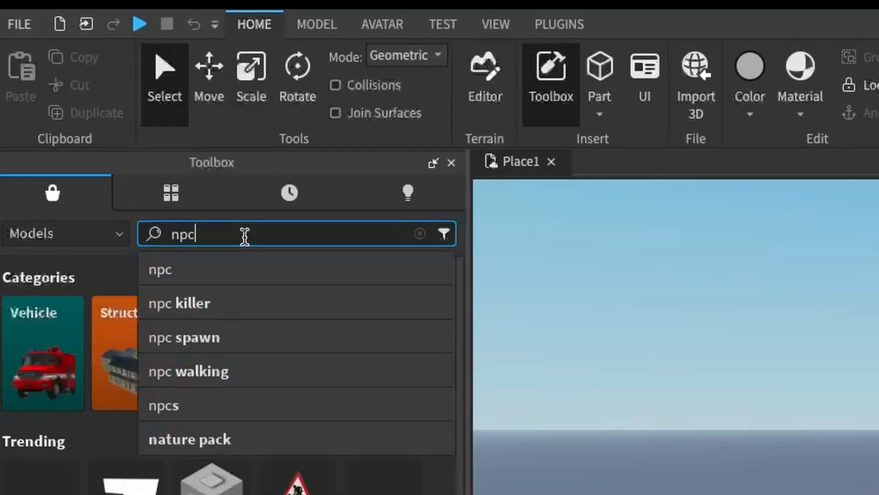
{"action": "key", "text": "Return"}
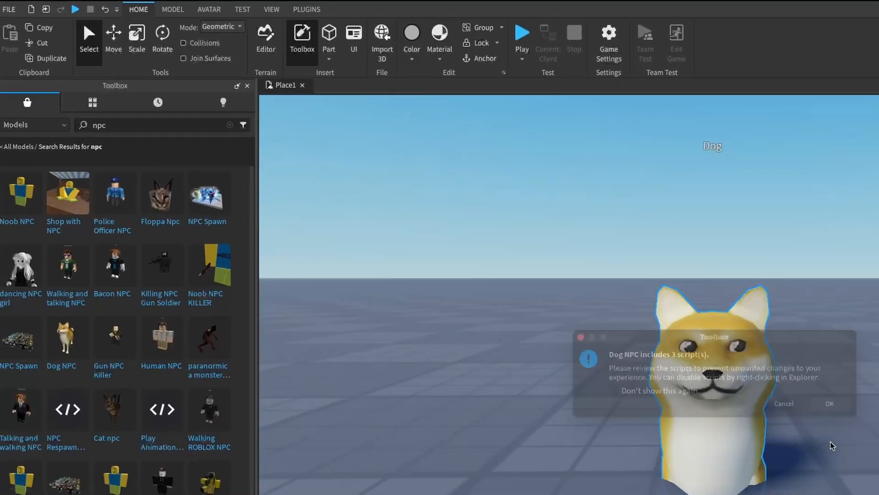
Accept the Dog NPC script warning so Dog stays under Workspace.
{"action": "left_click", "coordinate": [830, 403]}
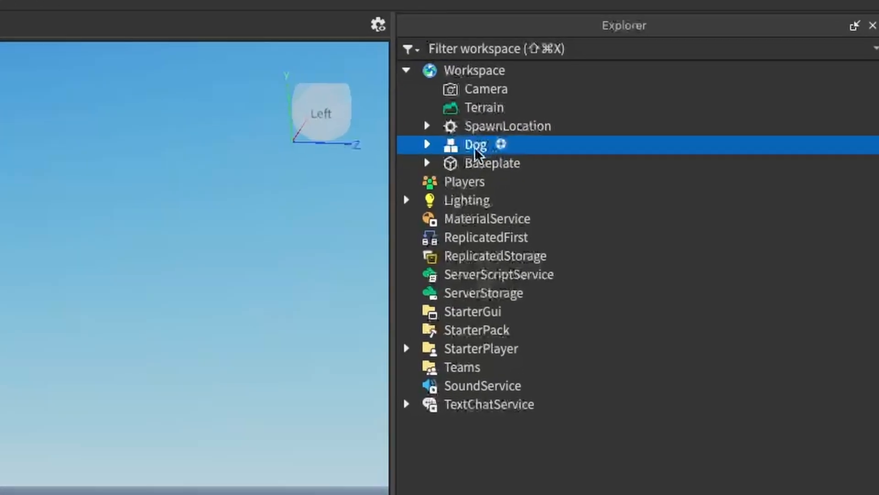
Rename the Dog model in Workspace to StarterCharacter.
{"action": "double_click", "coordinate": [475, 144]}
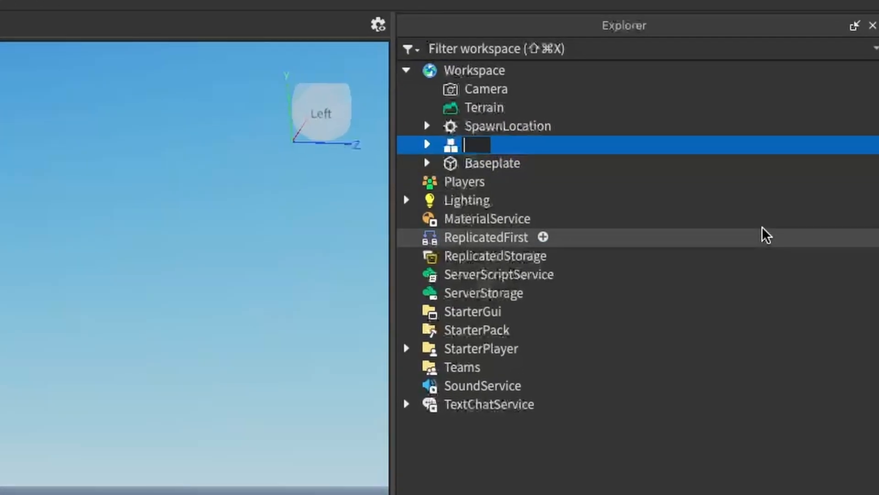
{"action": "type", "text": "Starte"}
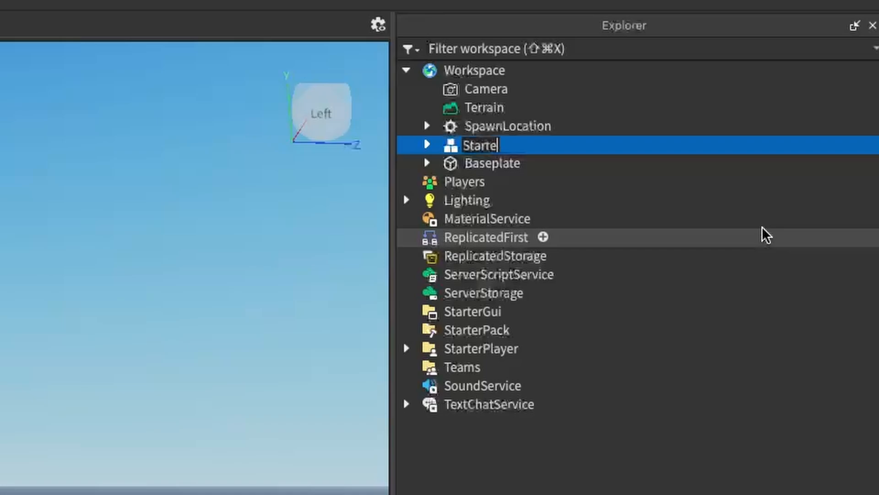
{"action": "type", "text": "rCharacter"}
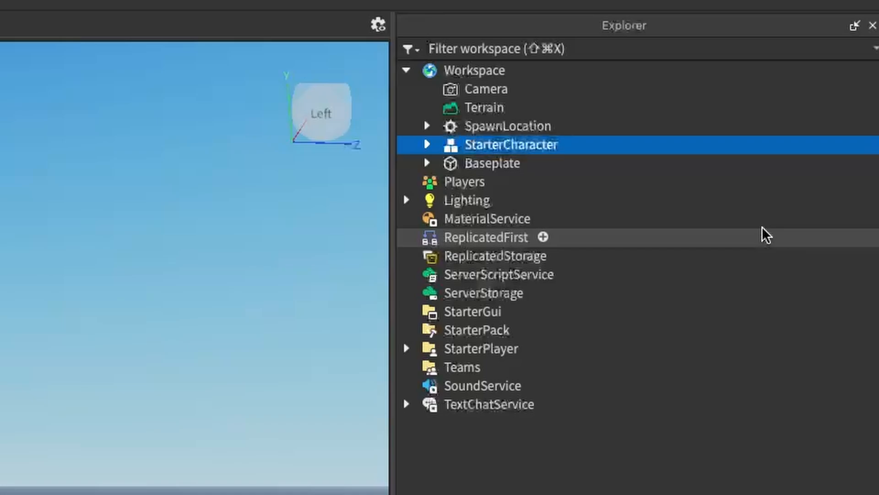
{"action": "mouse_move", "coordinate": [716, 291]}
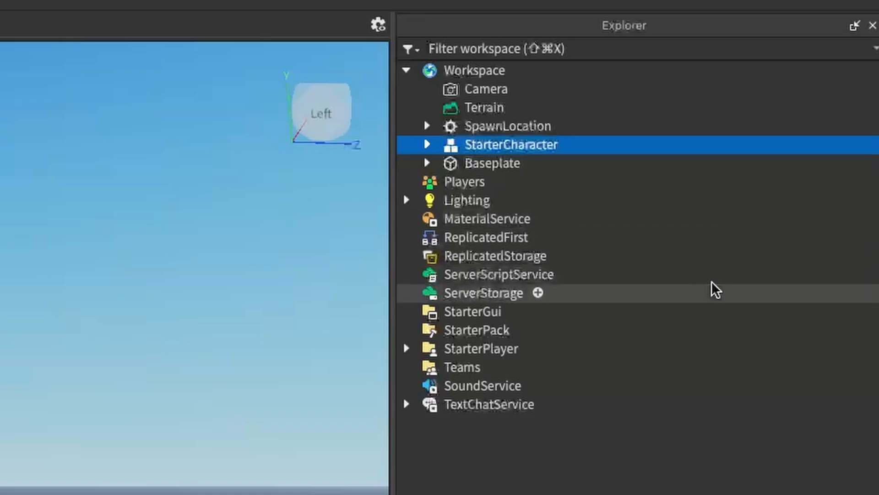
{"action": "mouse_move", "coordinate": [508, 156]}
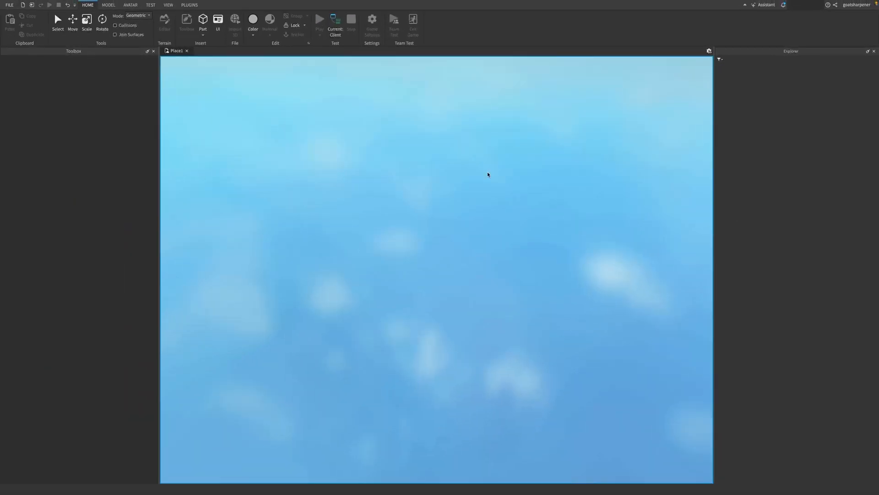
Run a playtest spawning as the dog character, then stop it.
{"action": "left_click", "coordinate": [320, 21]}
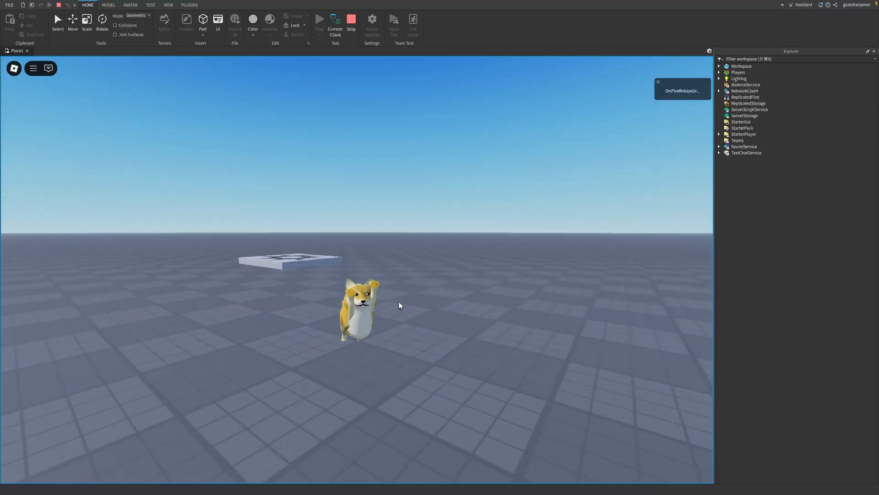
{"action": "left_click", "coordinate": [186, 25]}
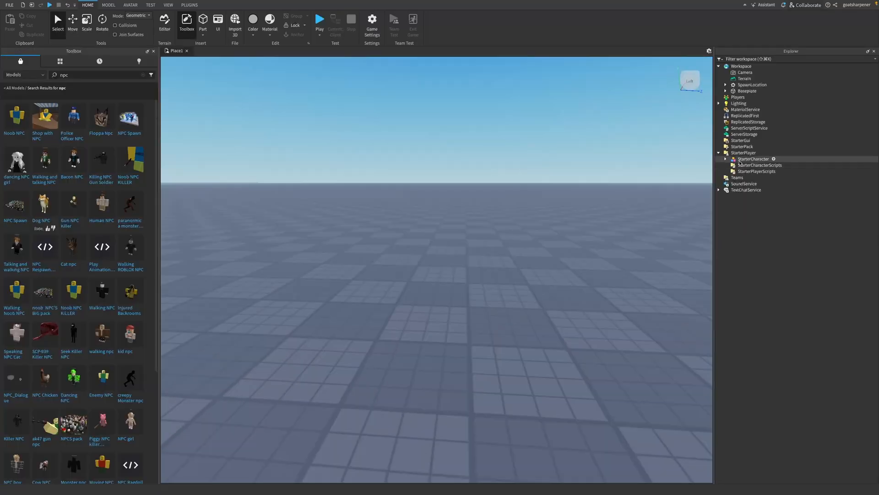
Remove the dog StarterCharacter and insert the Police Officer NPC, accepting its script warning.
{"action": "left_click", "coordinate": [753, 158]}
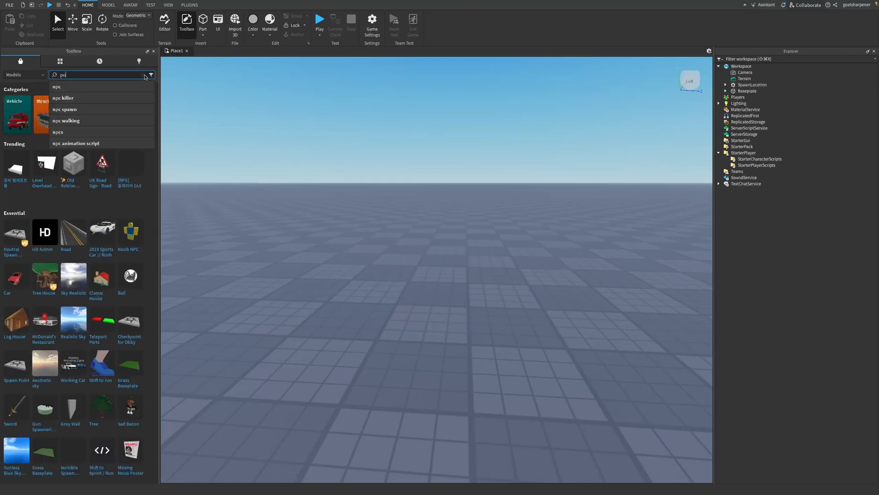
{"action": "type", "text": "police of"}
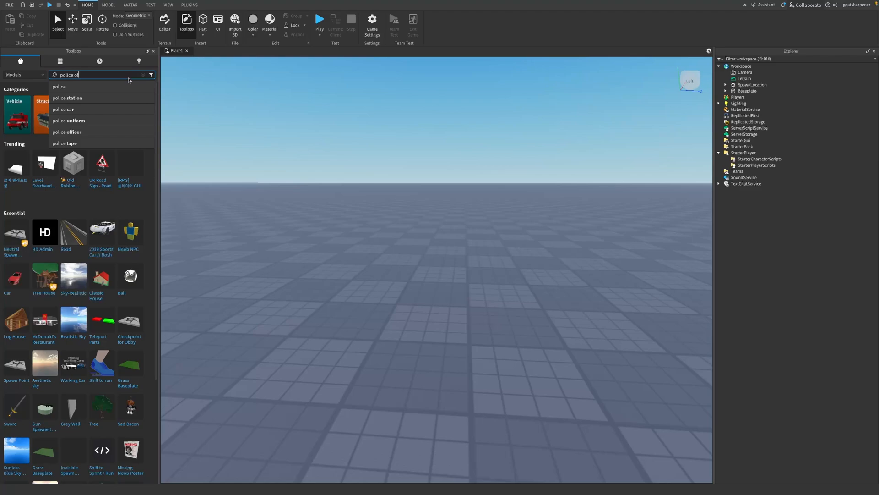
{"action": "left_click", "coordinate": [67, 131]}
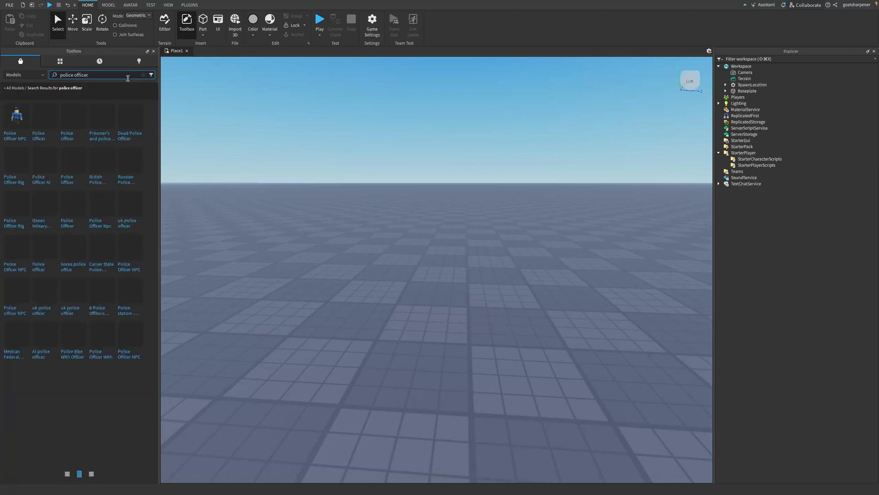
{"action": "left_click", "coordinate": [15, 116]}
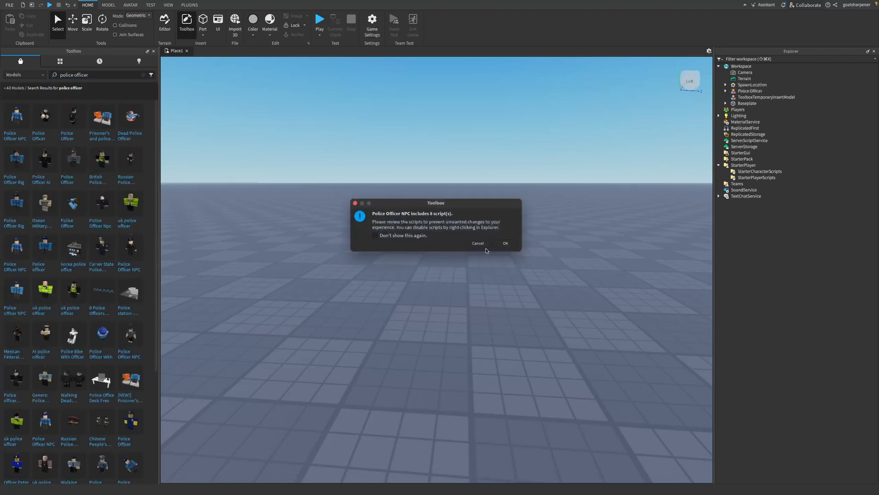
{"action": "left_click", "coordinate": [503, 242]}
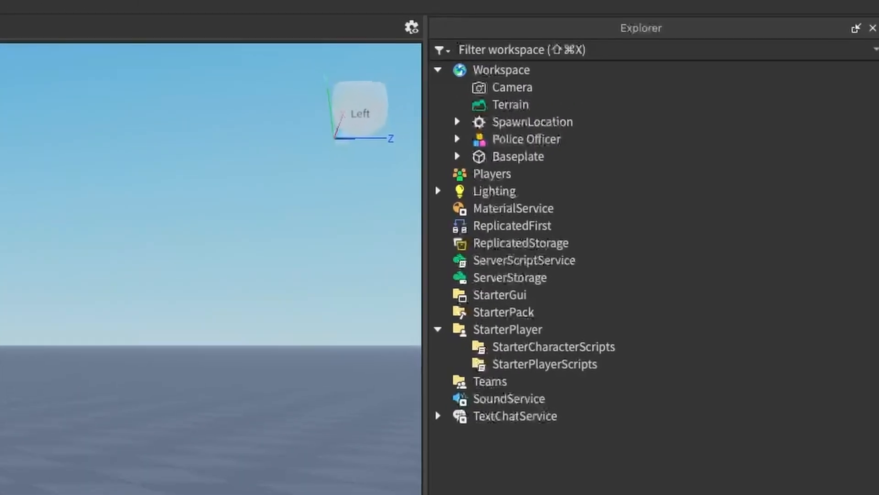
Rename the Police Officer model to StarterCharacter and close the Toolbox.
{"action": "left_click", "coordinate": [525, 139]}
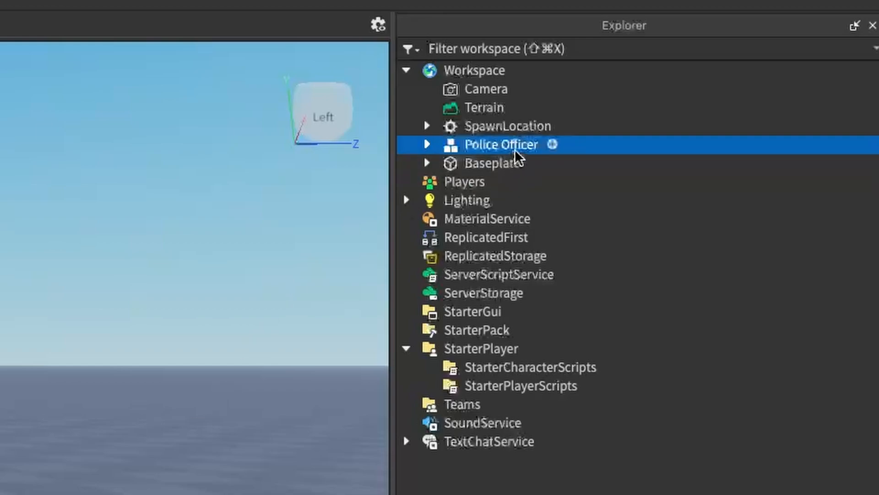
{"action": "double_click", "coordinate": [501, 144]}
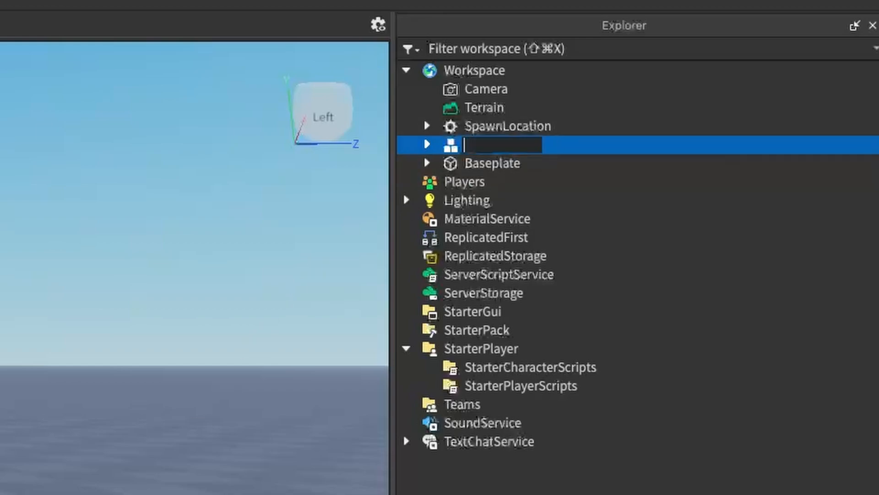
{"action": "type", "text": "Starter"}
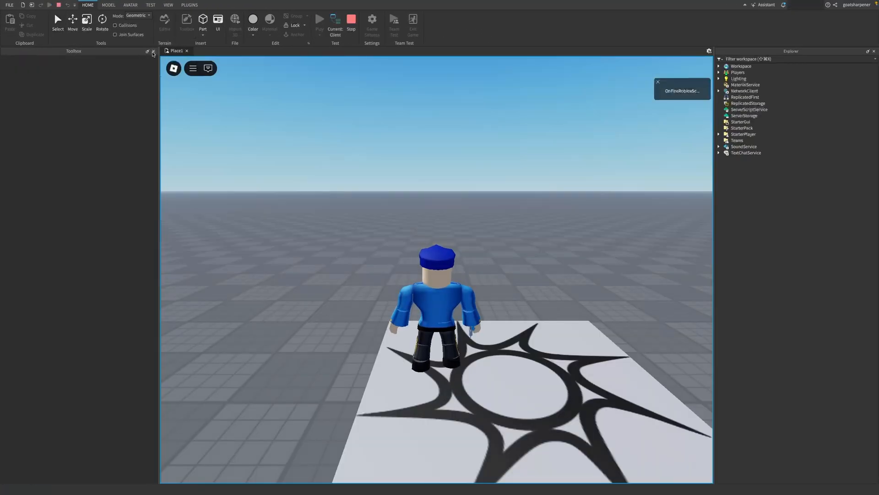
{"action": "left_click", "coordinate": [153, 51]}
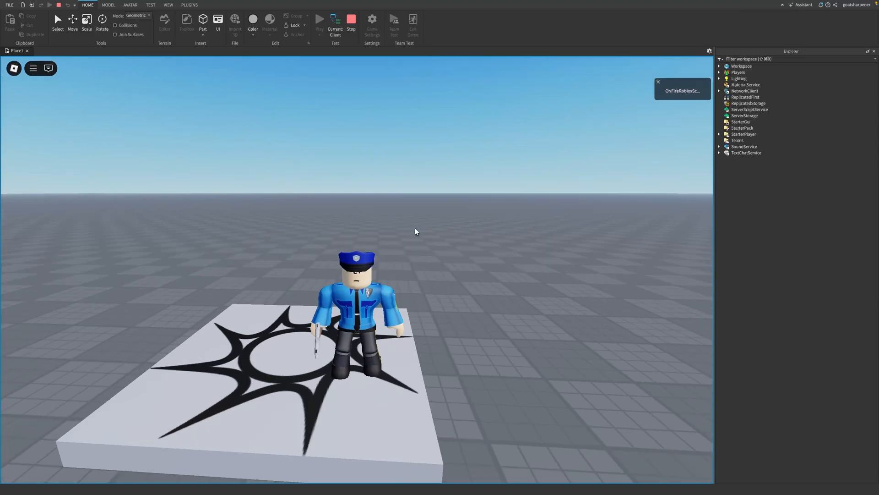